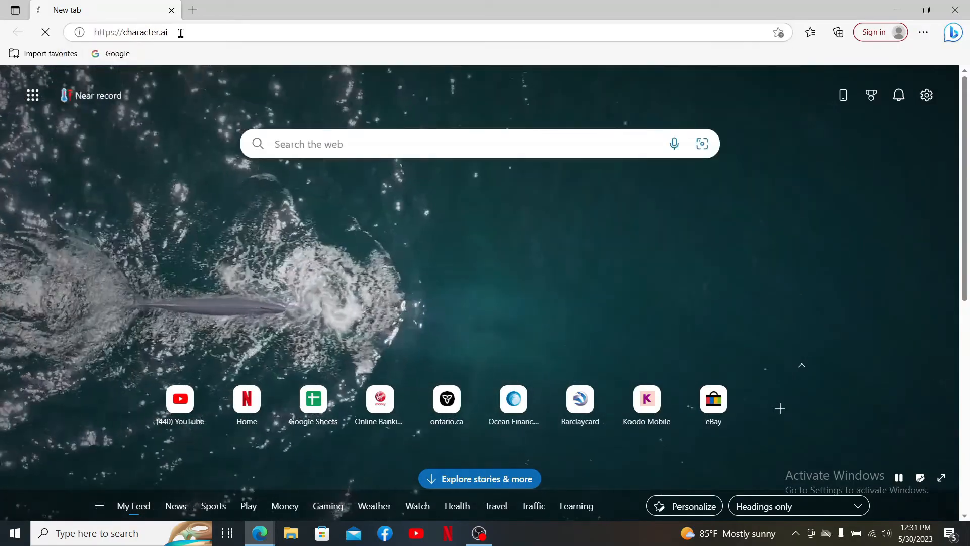
Step: Load character.ai in Microsoft Edge
{"action": "key", "text": "Enter"}
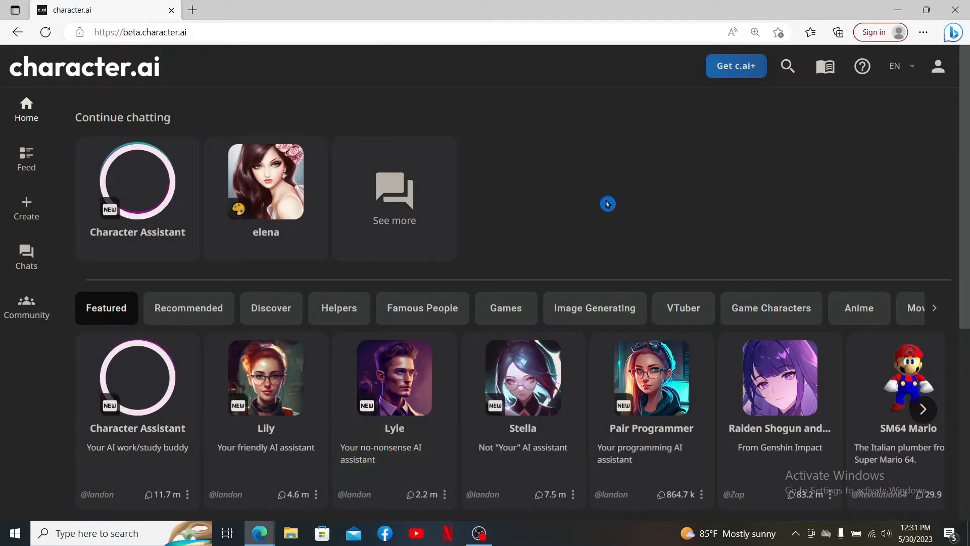
{"action": "mouse_move", "coordinate": [41, 170]}
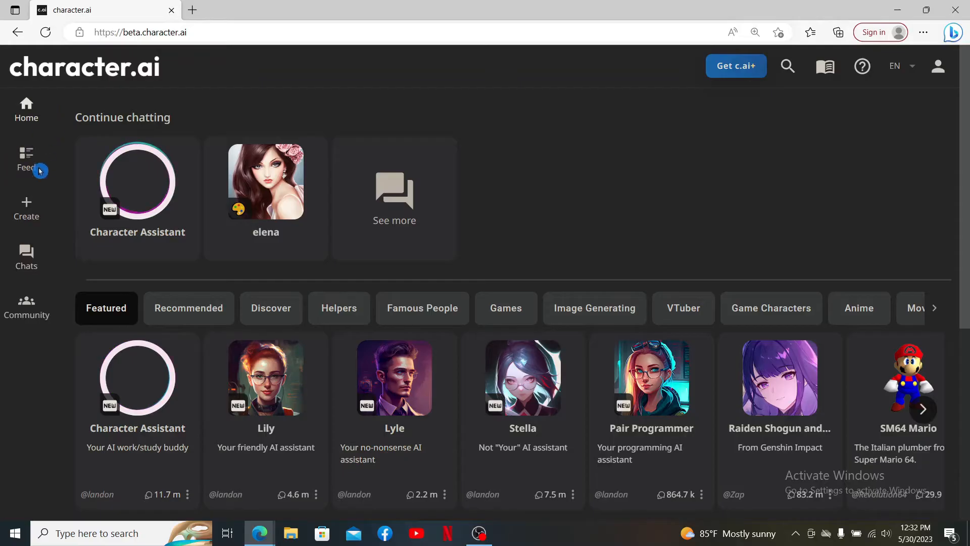
{"action": "mouse_move", "coordinate": [31, 213]}
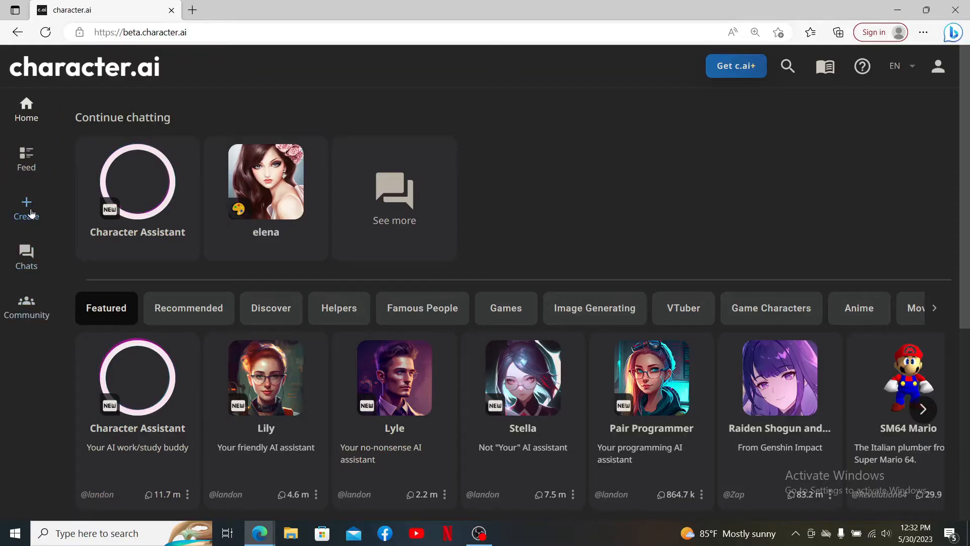
Step: Choose Create a Character from the sidebar's Create menu
{"action": "left_click", "coordinate": [26, 209]}
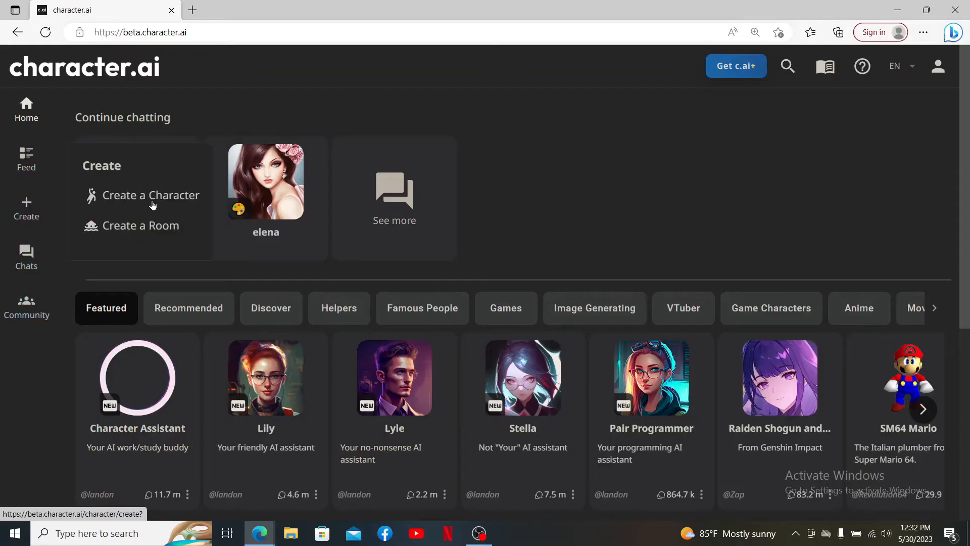
{"action": "left_click", "coordinate": [150, 195]}
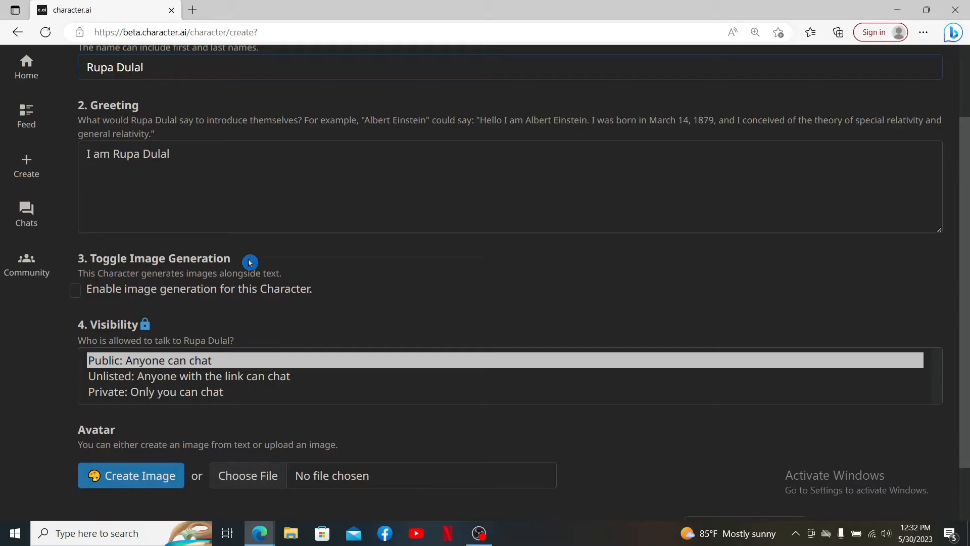
{"action": "scroll", "scroll_direction": "down", "scroll_amount": 3}
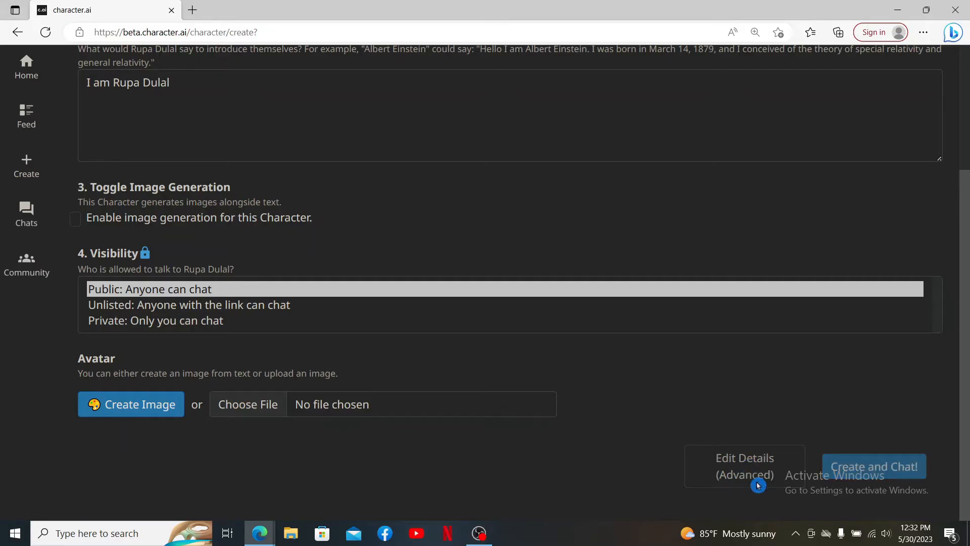
{"action": "left_click", "coordinate": [745, 466]}
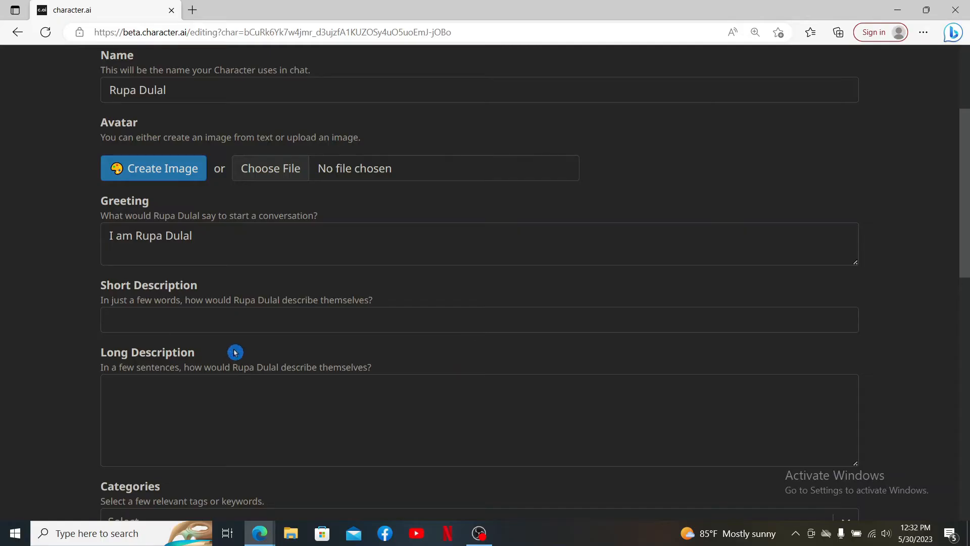
{"action": "scroll", "scroll_direction": "down", "scroll_amount": 3}
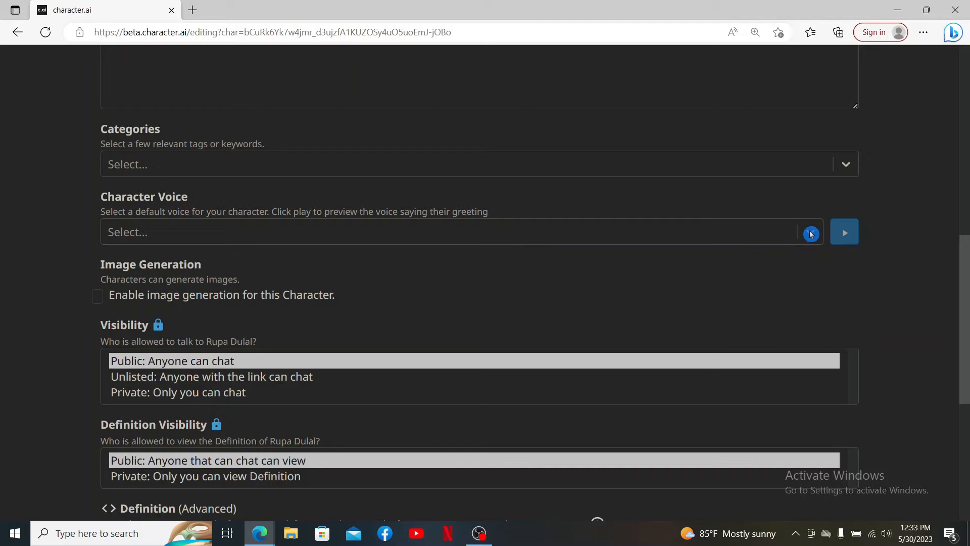
{"action": "left_click", "coordinate": [431, 238]}
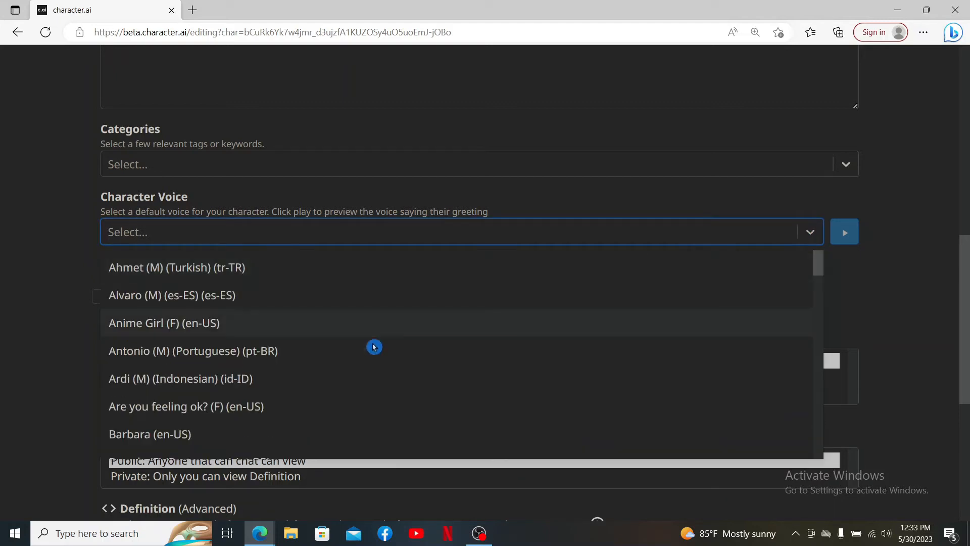
{"action": "left_click", "coordinate": [164, 323]}
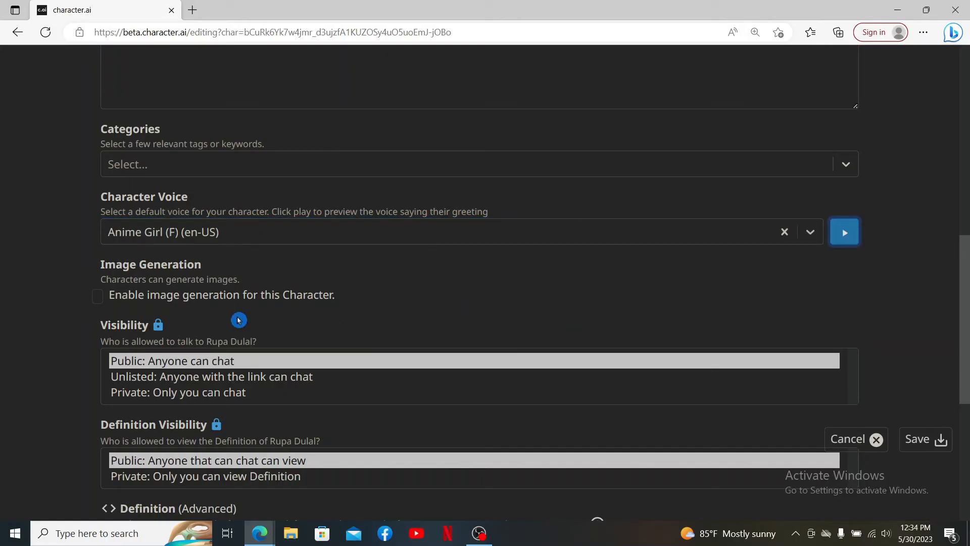
{"action": "mouse_move", "coordinate": [450, 278]}
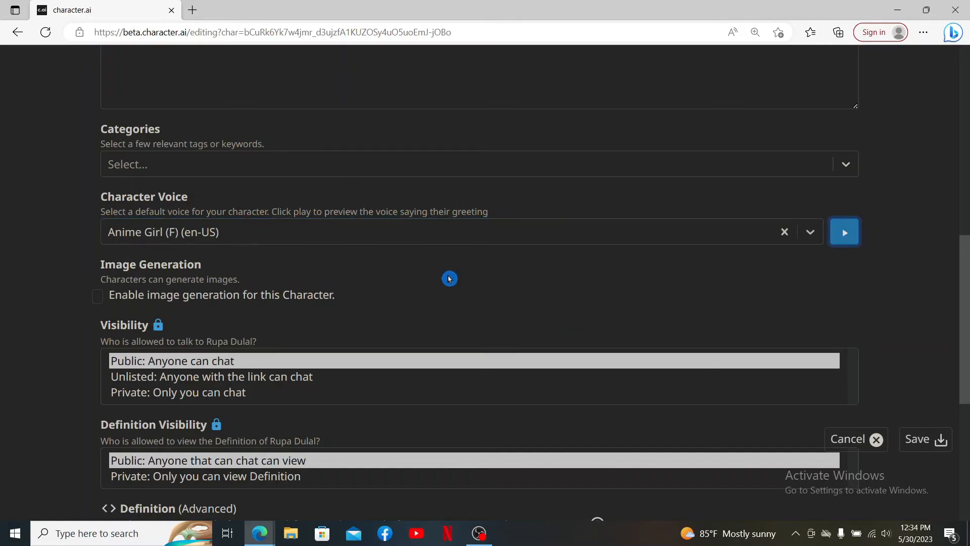
{"action": "scroll", "scroll_direction": "down", "scroll_amount": 3}
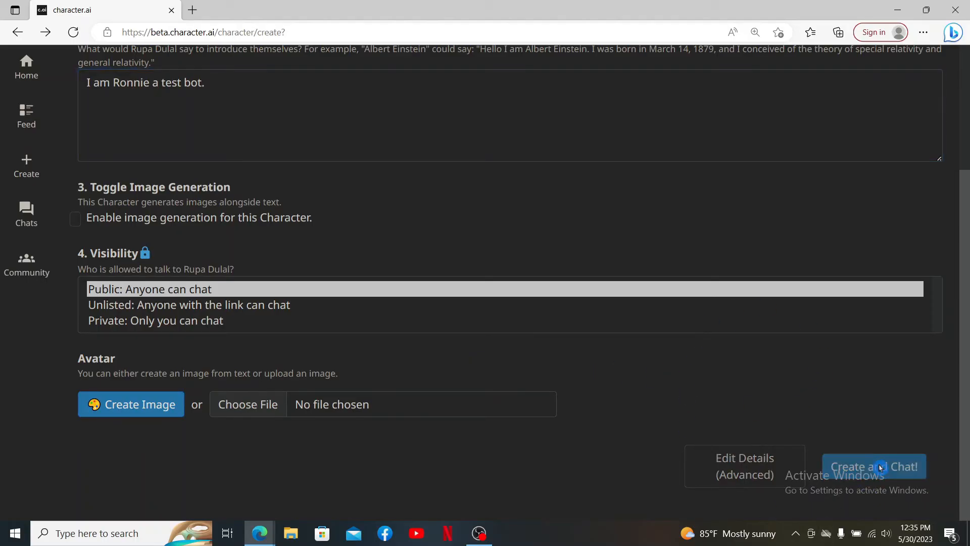
{"action": "left_click", "coordinate": [874, 466]}
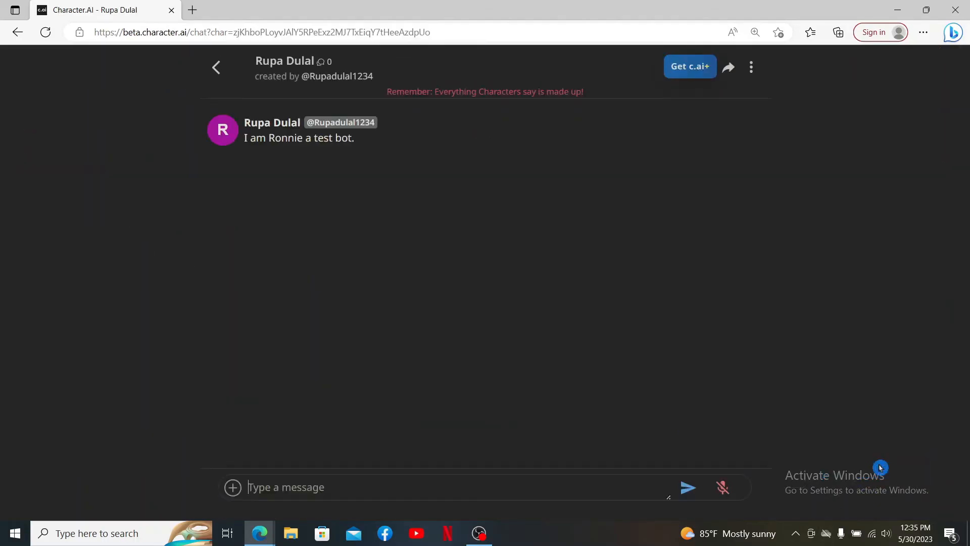
{"action": "mouse_move", "coordinate": [500, 268]}
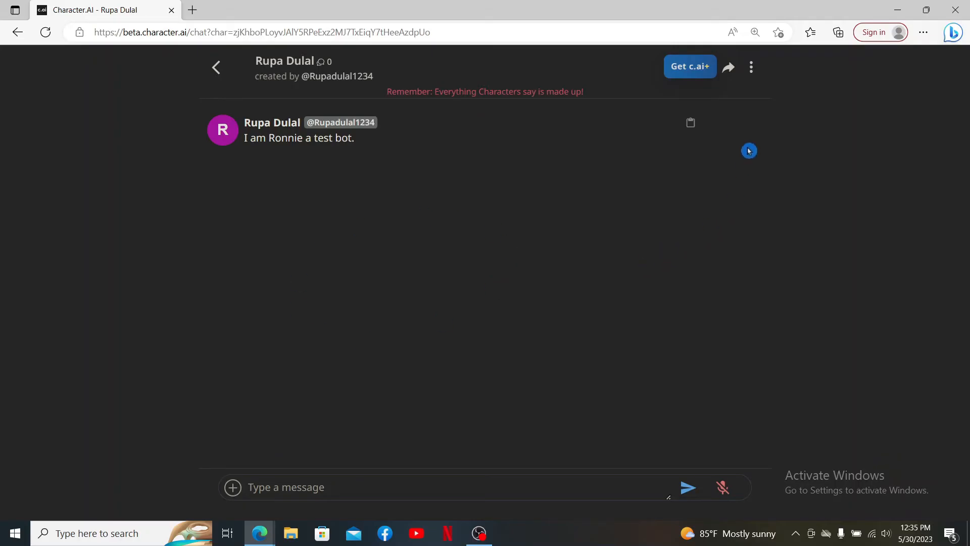
Step: Show the chat's three-dot menu listing Enable Character Voice
{"action": "left_click", "coordinate": [751, 66]}
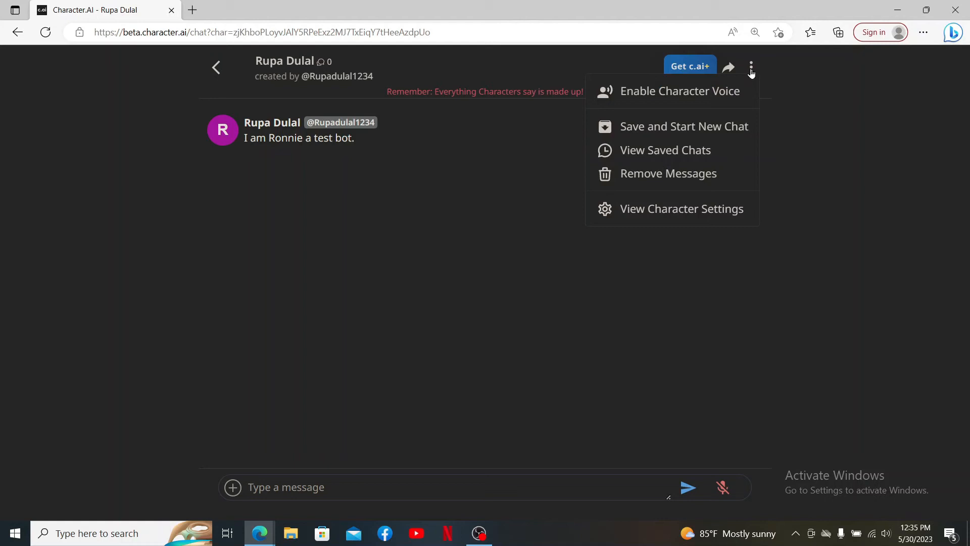
{"action": "mouse_move", "coordinate": [700, 100]}
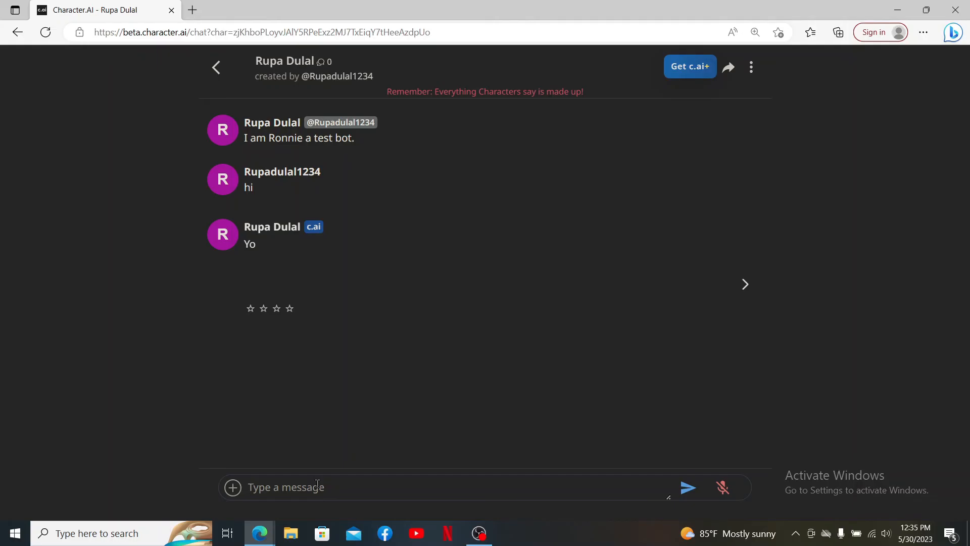
{"action": "left_click", "coordinate": [286, 487]}
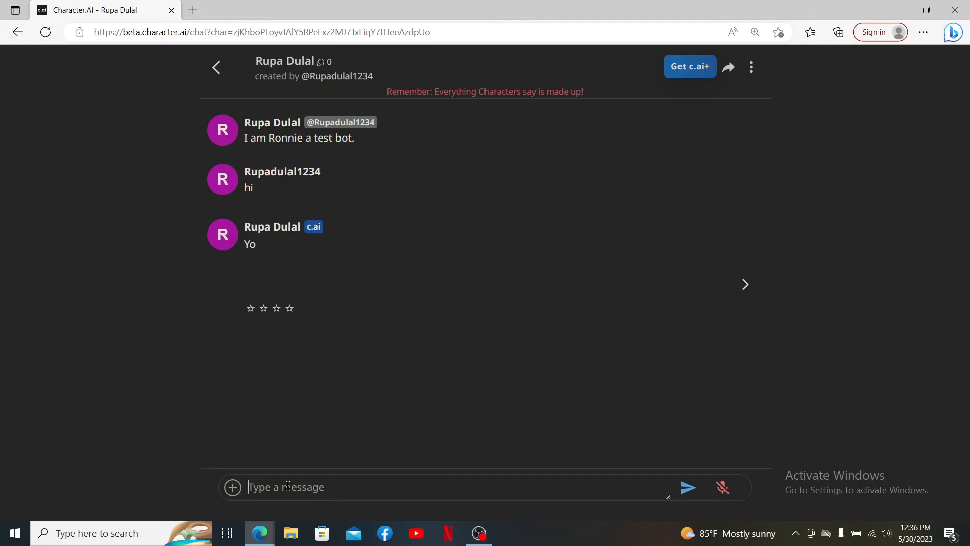
{"action": "mouse_move", "coordinate": [863, 314]}
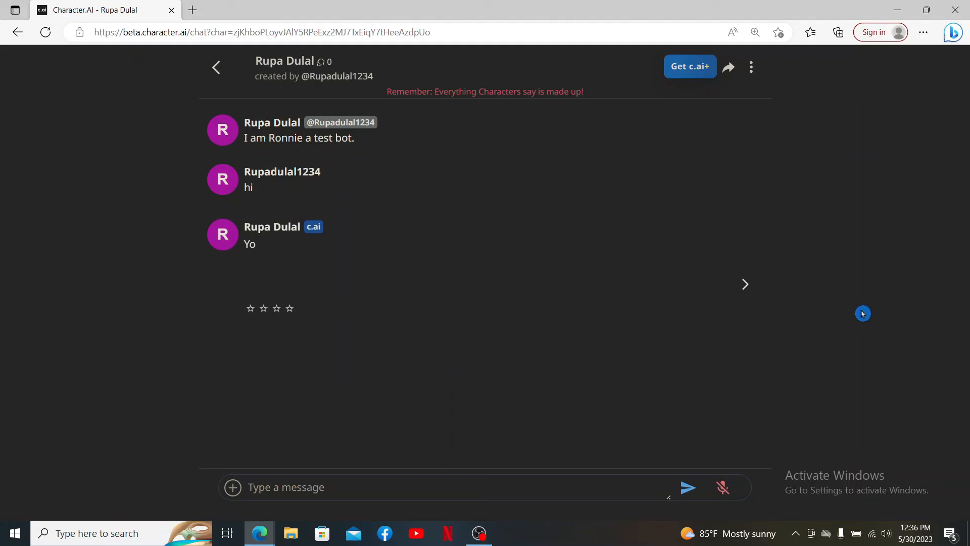